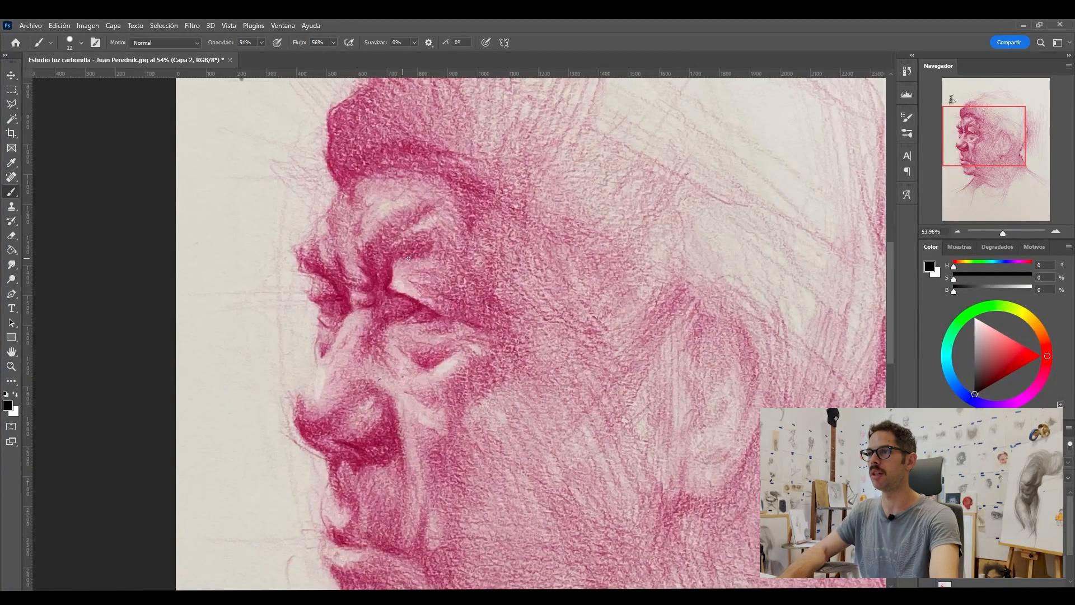
Step: Draw a black angular line on Capa 2 tracing the brow shadow edge down toward the eye
{"action": "left_click_drag", "start_coordinate": [411, 257], "coordinate": [403, 294]}
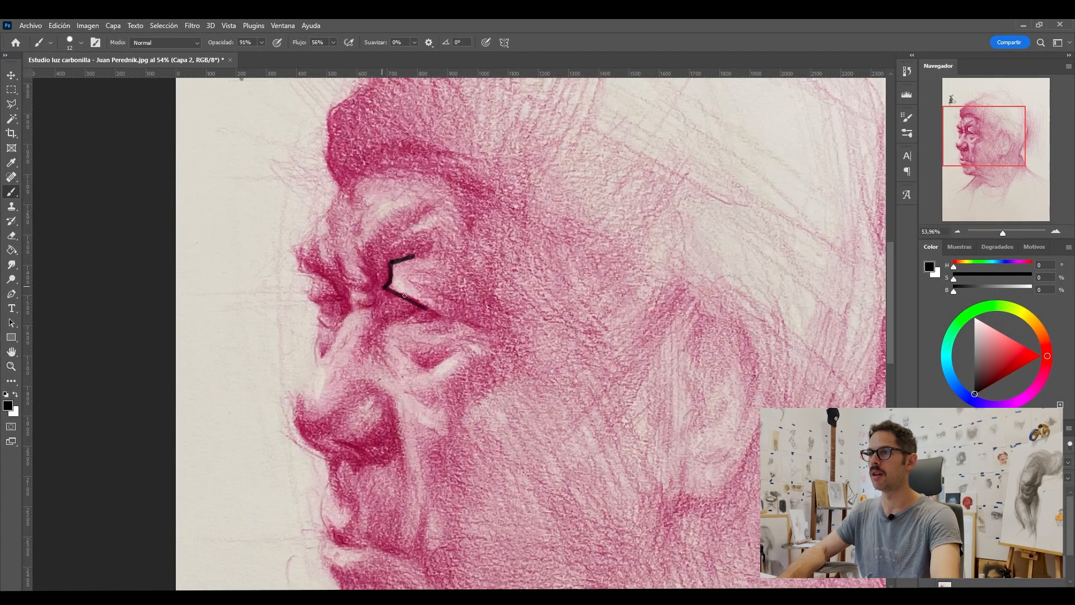
{"action": "left_click_drag", "start_coordinate": [390, 284], "coordinate": [411, 317]}
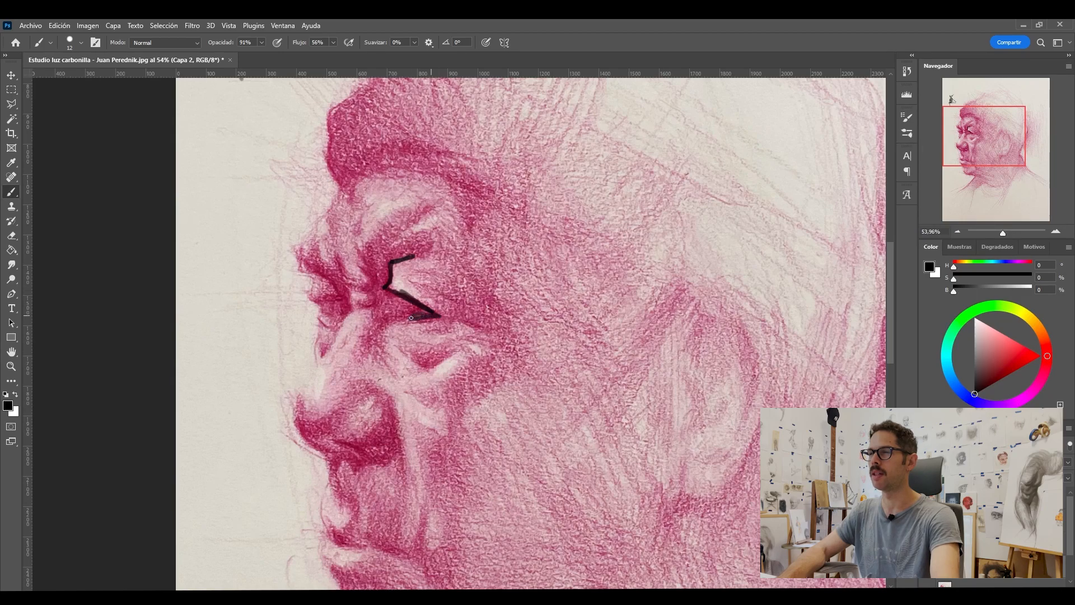